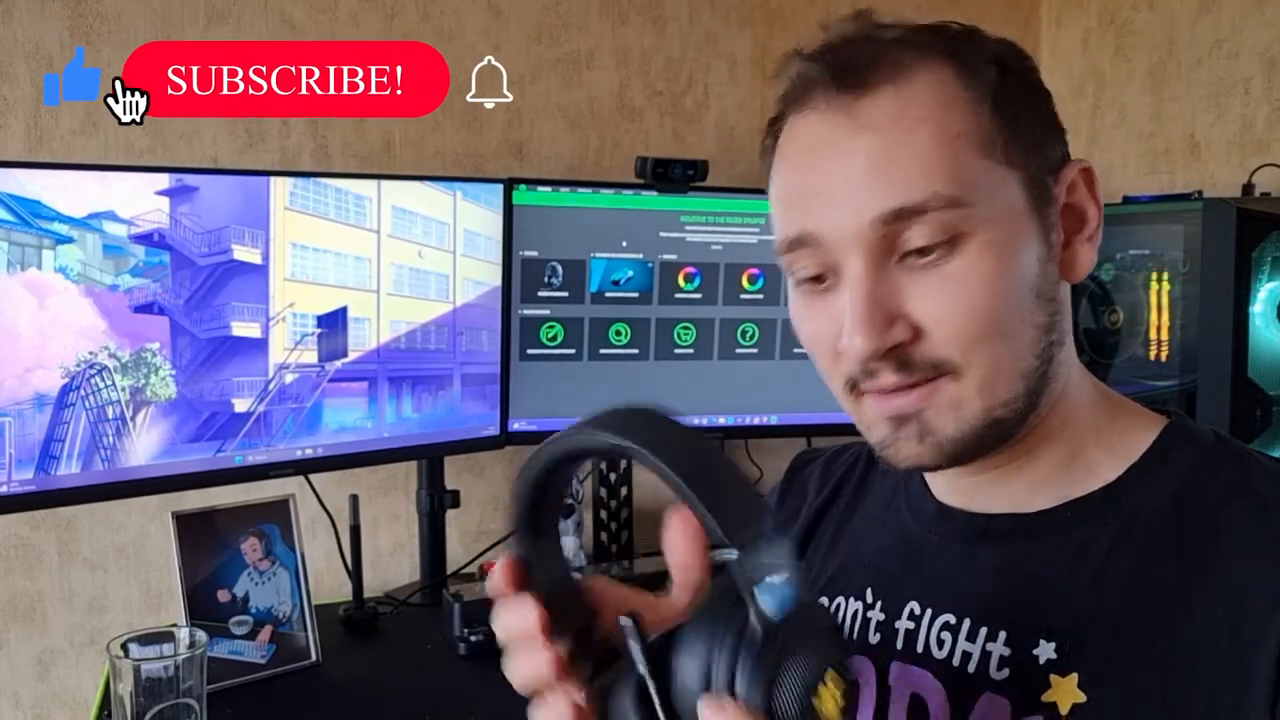
pyautogui.click(286, 80)
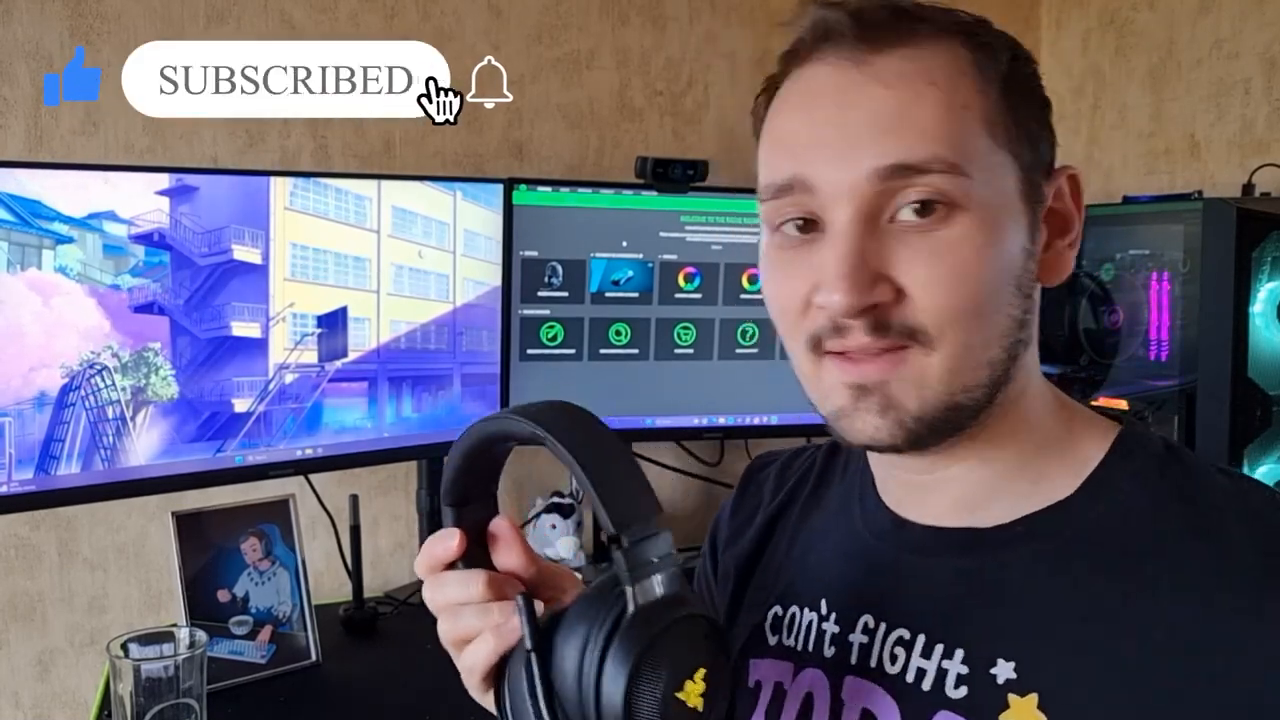